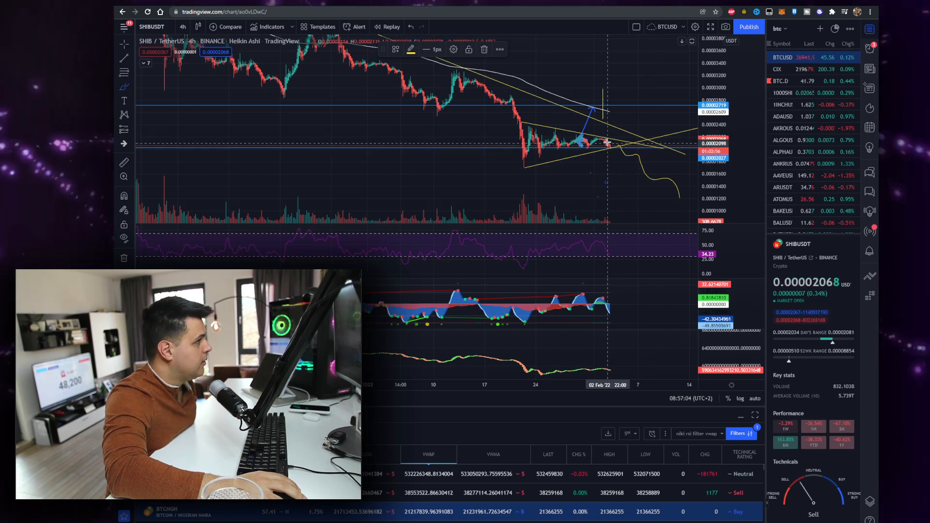
mouse_move(607, 141)
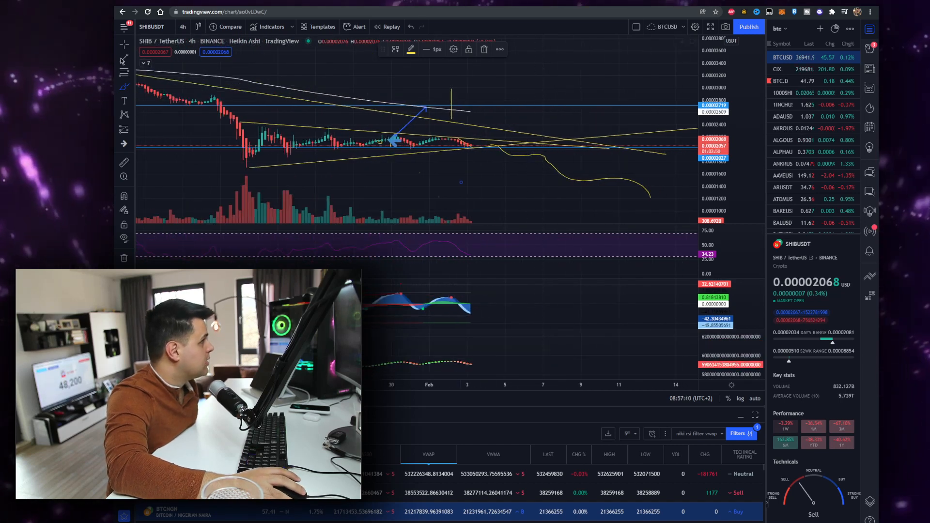
mouse_move(283, 132)
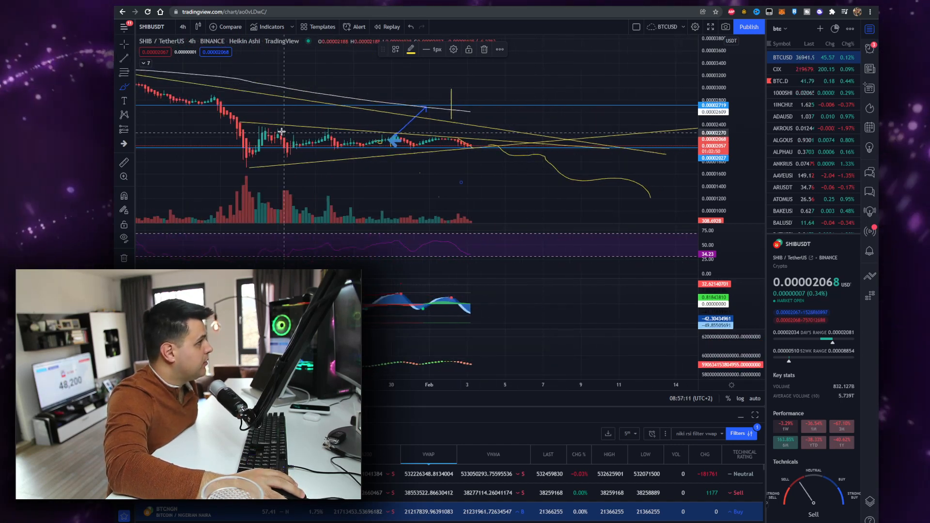
mouse_move(481, 129)
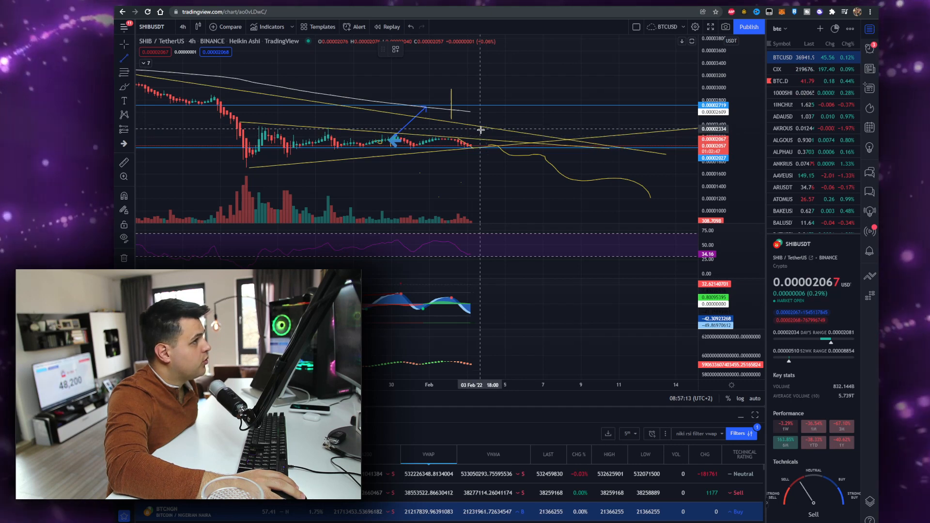
mouse_move(302, 136)
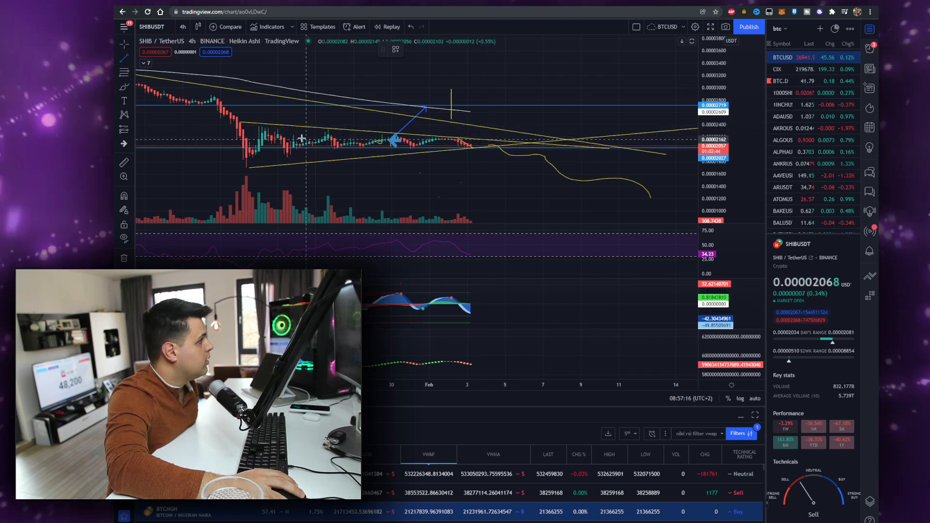
mouse_move(296, 157)
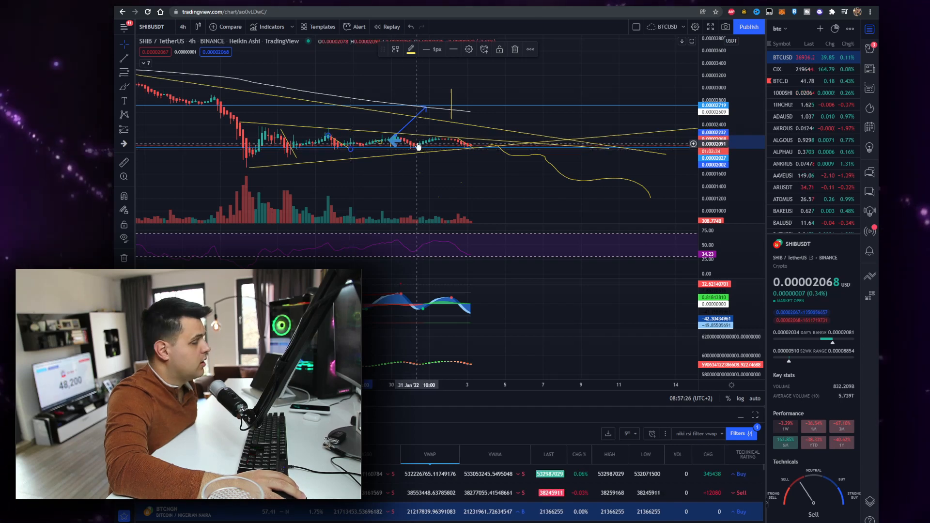
mouse_move(483, 142)
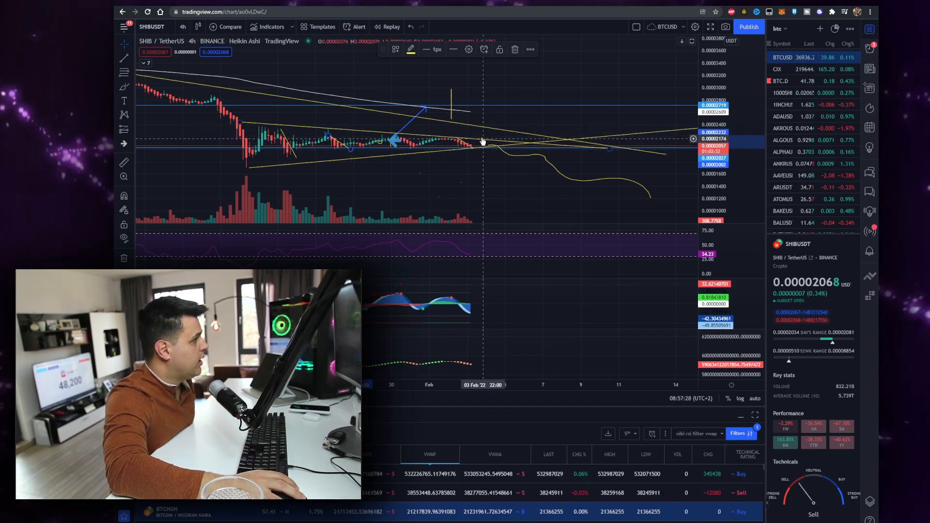
mouse_move(475, 147)
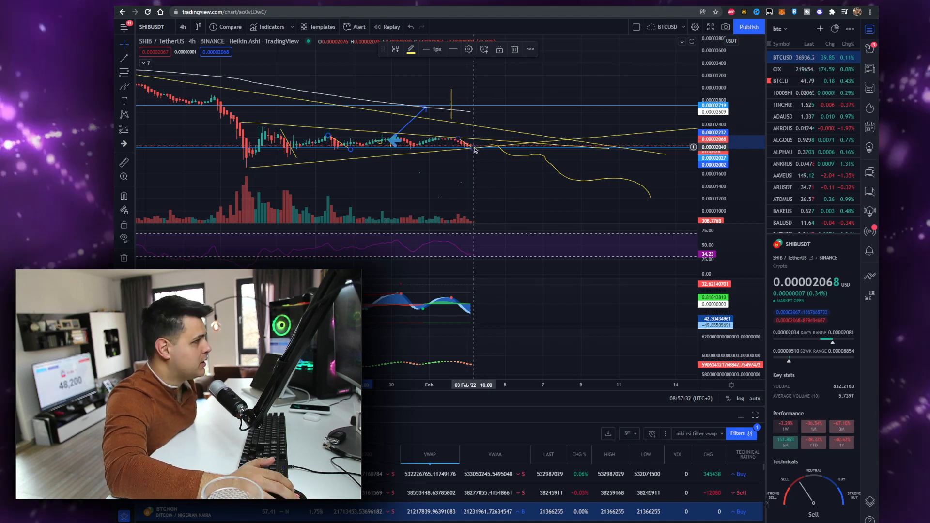
- Change the SHIBUSDT chart interval to 30 minutes from the timeframe list
click(183, 26)
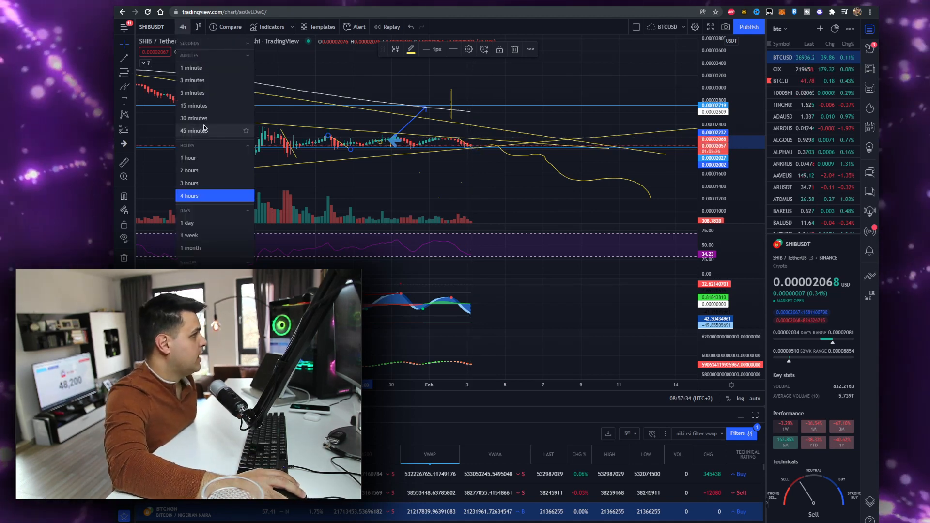
click(193, 118)
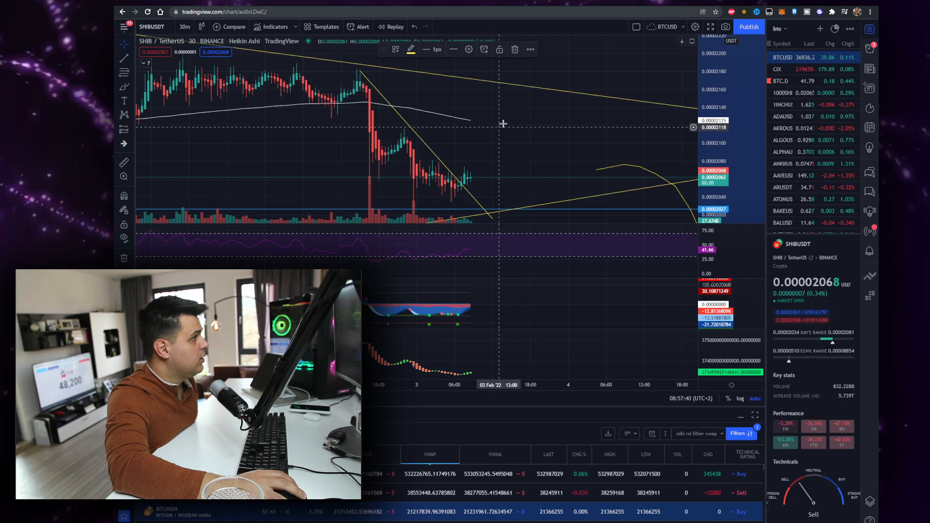
mouse_move(524, 199)
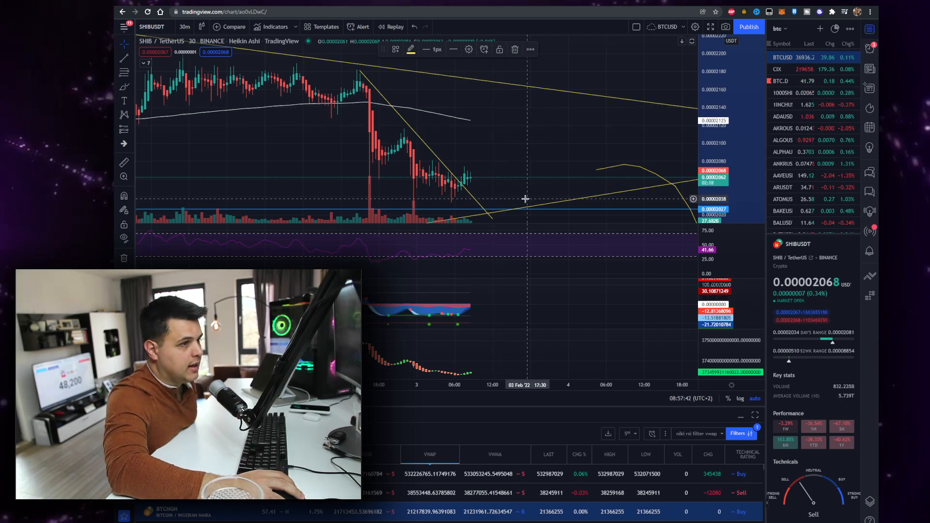
mouse_move(504, 118)
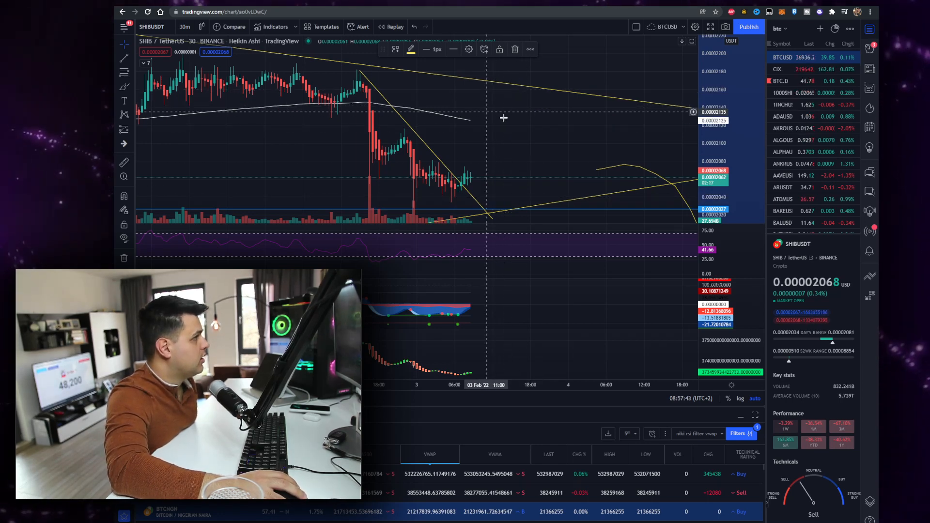
mouse_move(583, 143)
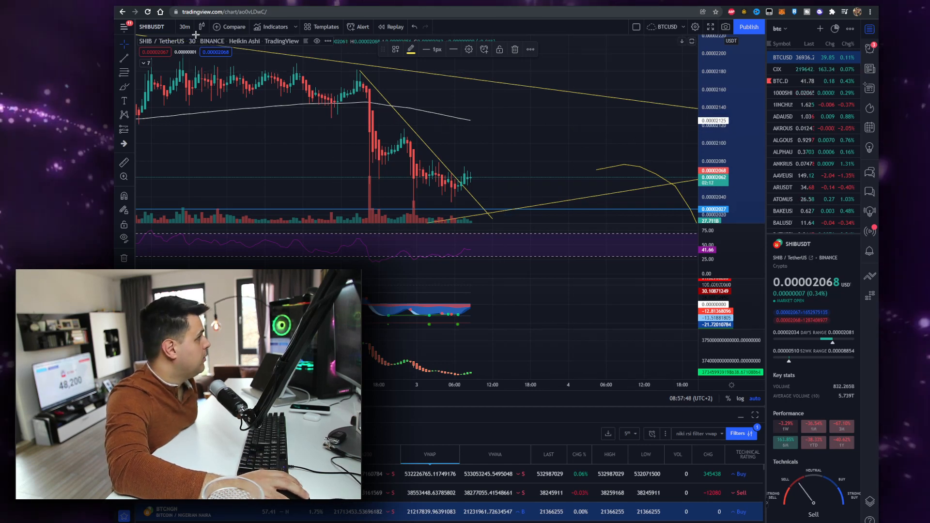
- Return the SHIBUSDT chart to 4-hour candles to review the trendlines and projected path
click(183, 27)
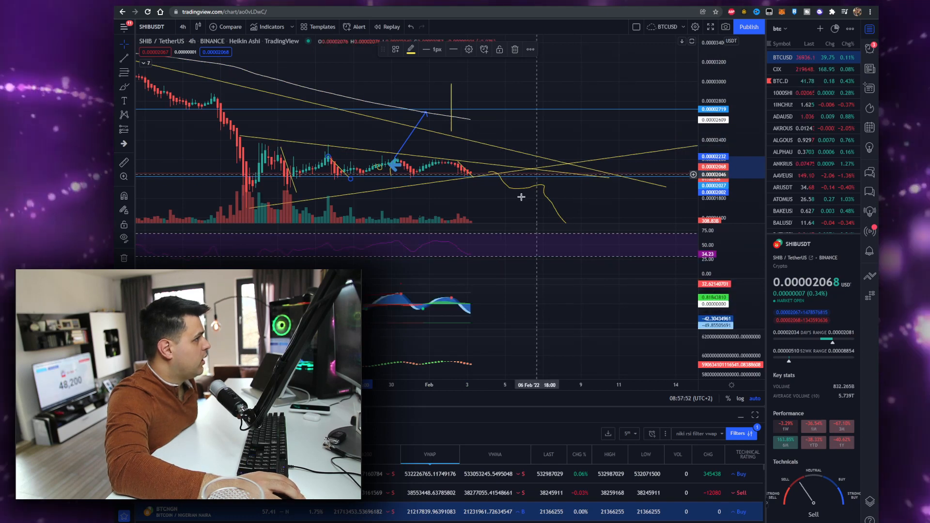
mouse_move(536, 191)
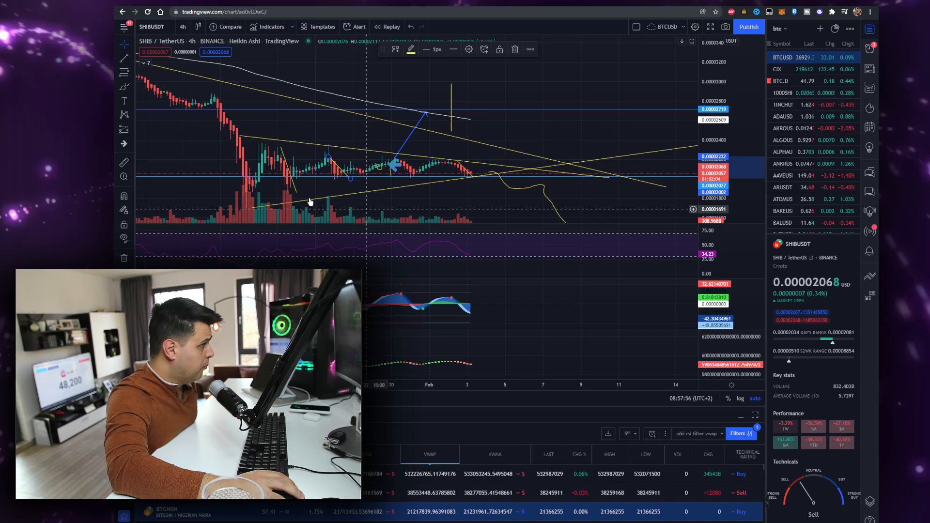
mouse_move(425, 185)
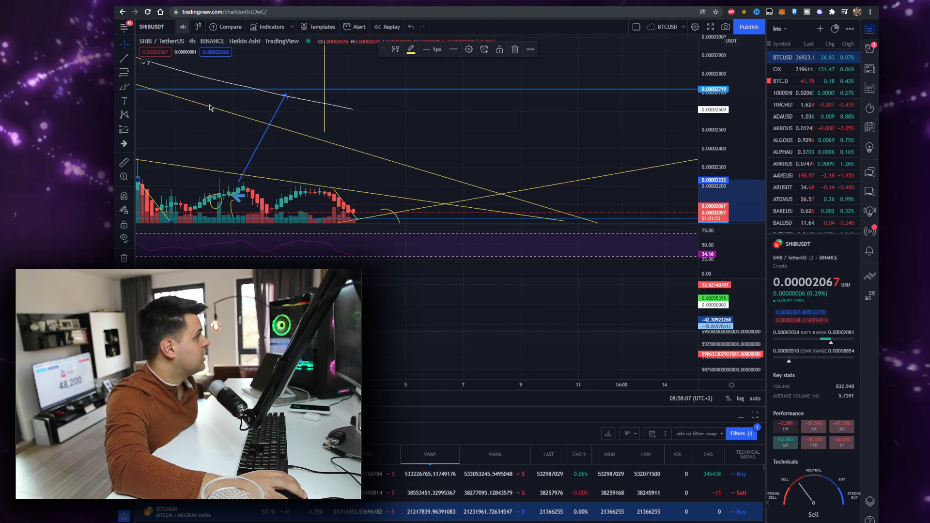
- Set the SHIBUSDT chart back to the 30-minute interval
click(183, 27)
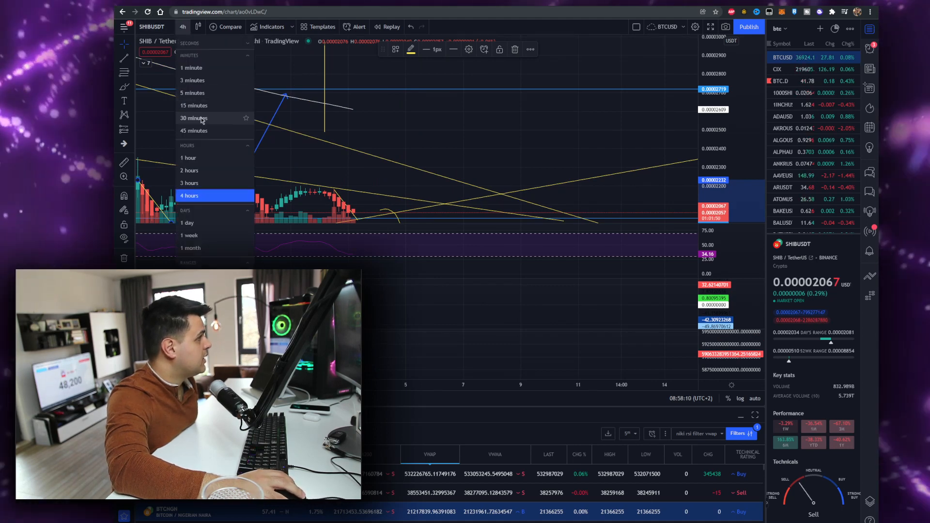
click(193, 118)
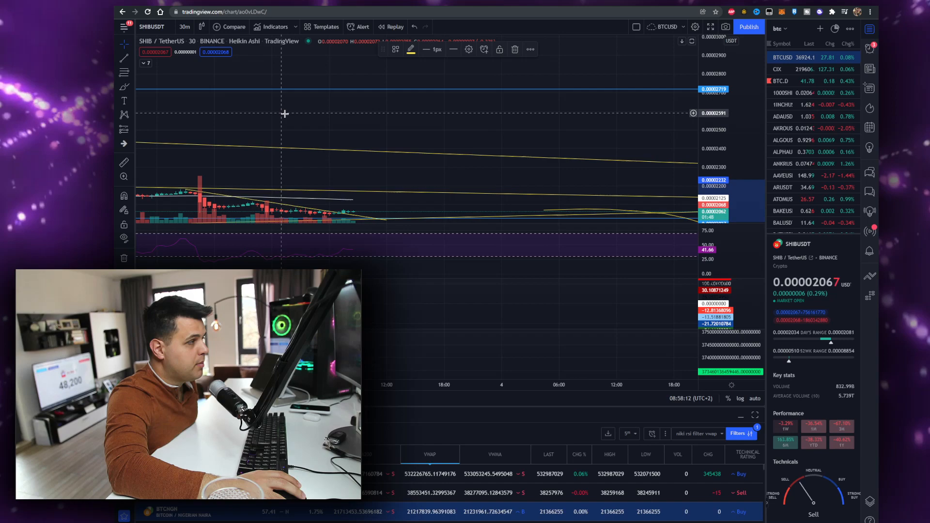
mouse_move(415, 166)
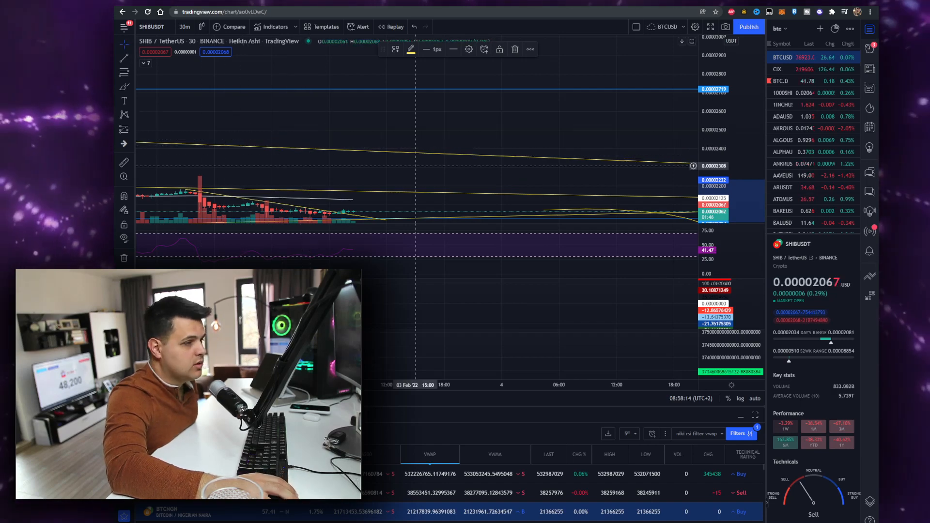